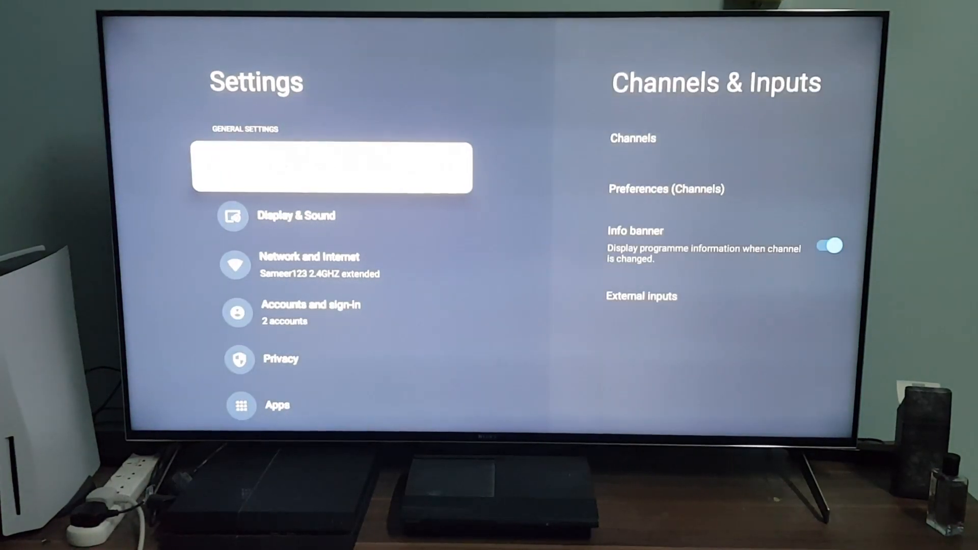
Step: Leave the Sony TV Settings menu and switch to the PC's Windows desktop over HDMI
{"action": "left_click", "coordinate": [633, 138]}
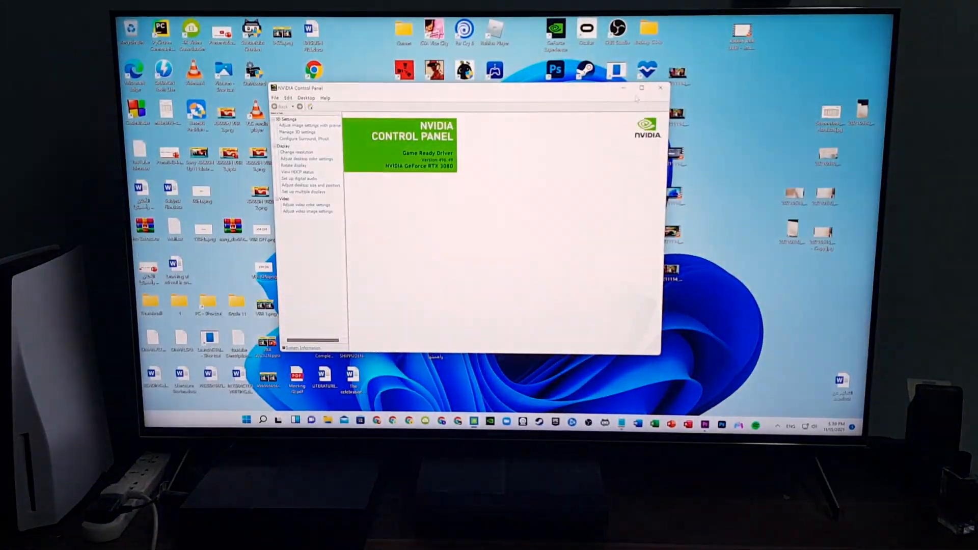
Step: Under Display > Set up G-SYNC, enable G-SYNC Compatible for the SONY TV in windowed and full screen mode
{"action": "left_click", "coordinate": [661, 87]}
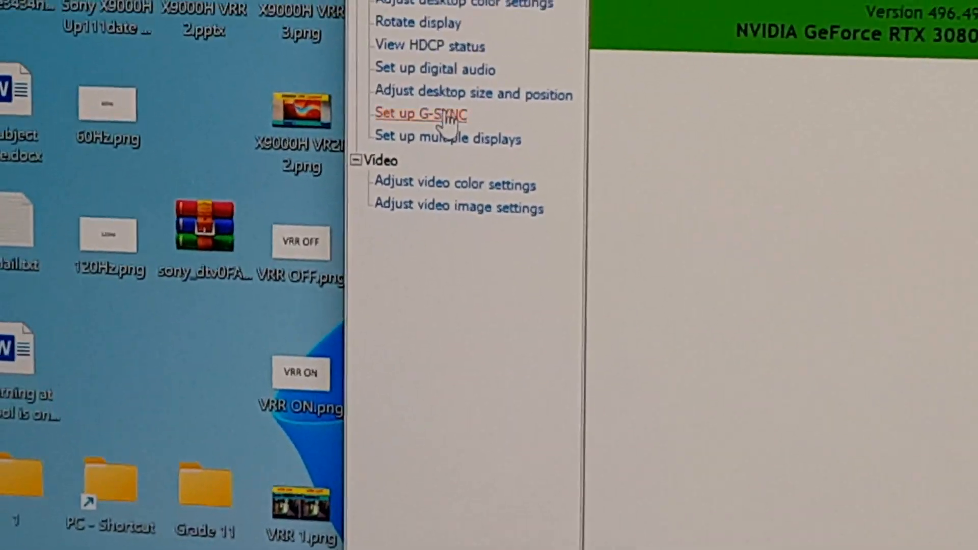
{"action": "left_click", "coordinate": [419, 115]}
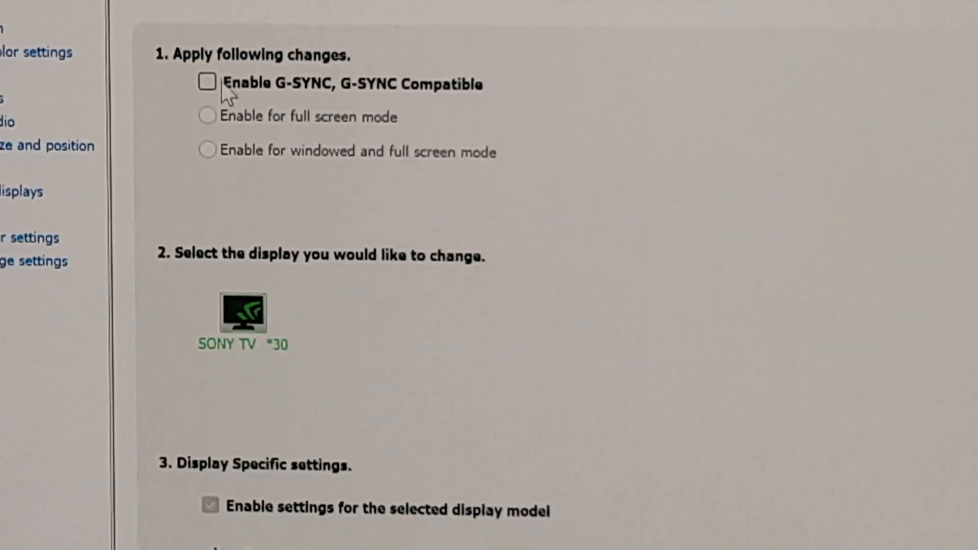
{"action": "left_click", "coordinate": [208, 81]}
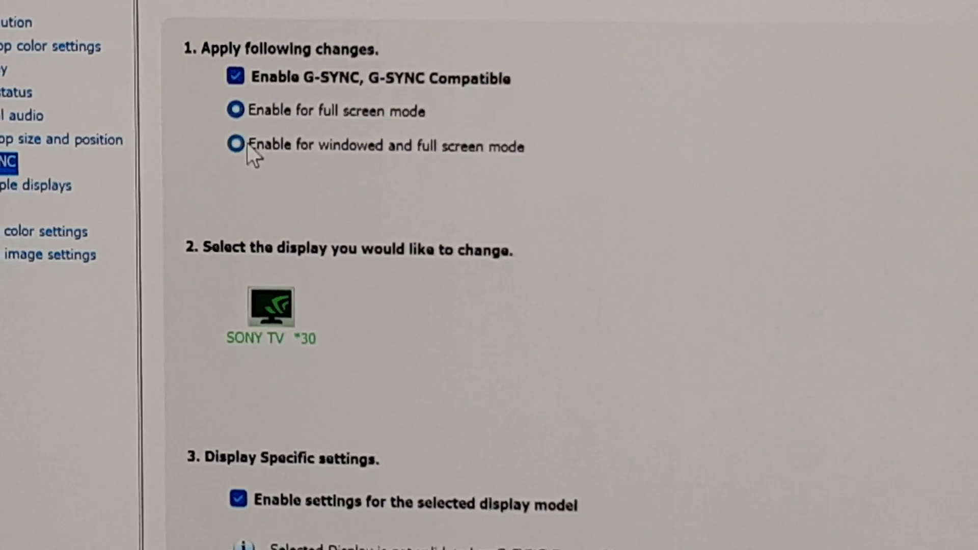
{"action": "scroll", "scroll_direction": "down", "scroll_amount": 3}
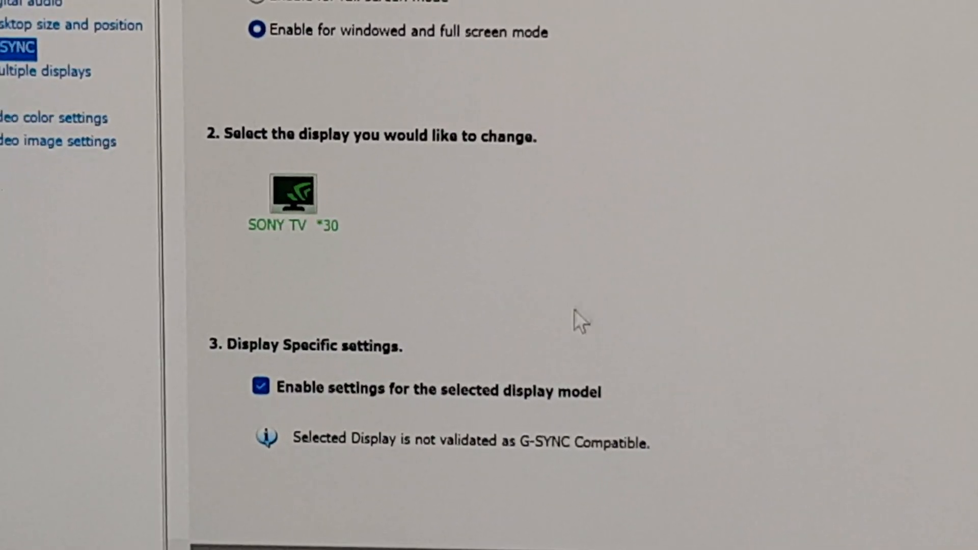
{"action": "scroll", "scroll_direction": "down", "scroll_amount": 3}
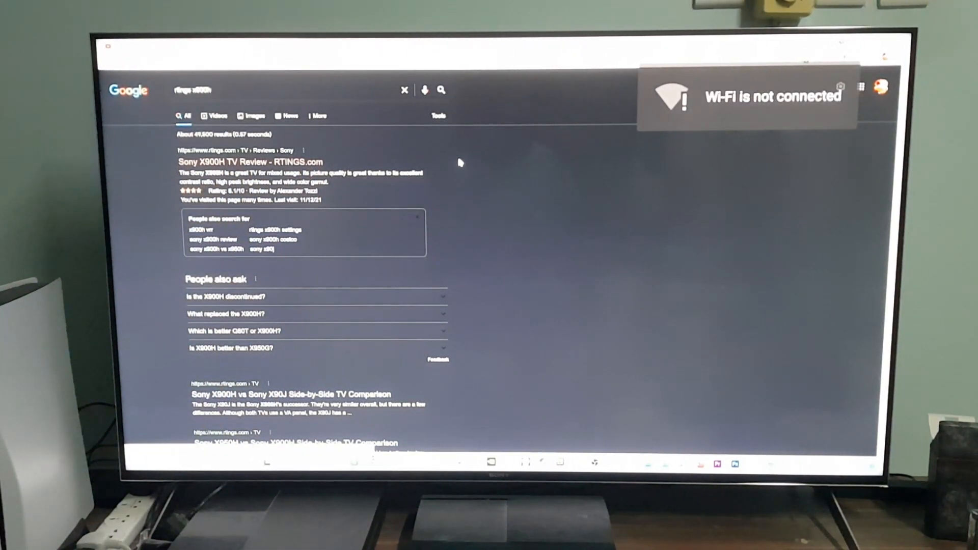
Step: Open the RTINGS Sony X900H TV Review and scroll down to its Variable Refresh Rate results
{"action": "left_click", "coordinate": [250, 162]}
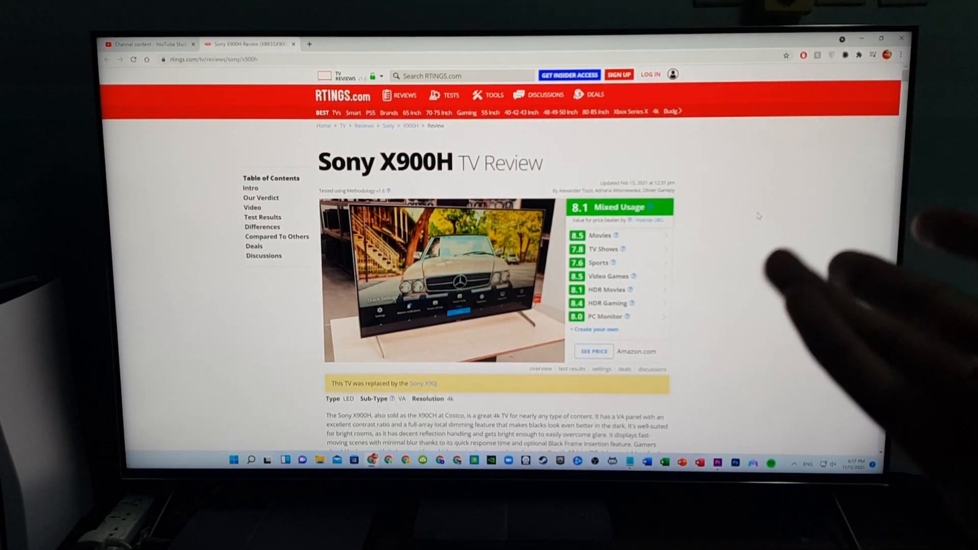
{"action": "scroll", "scroll_direction": "down", "scroll_amount": 3}
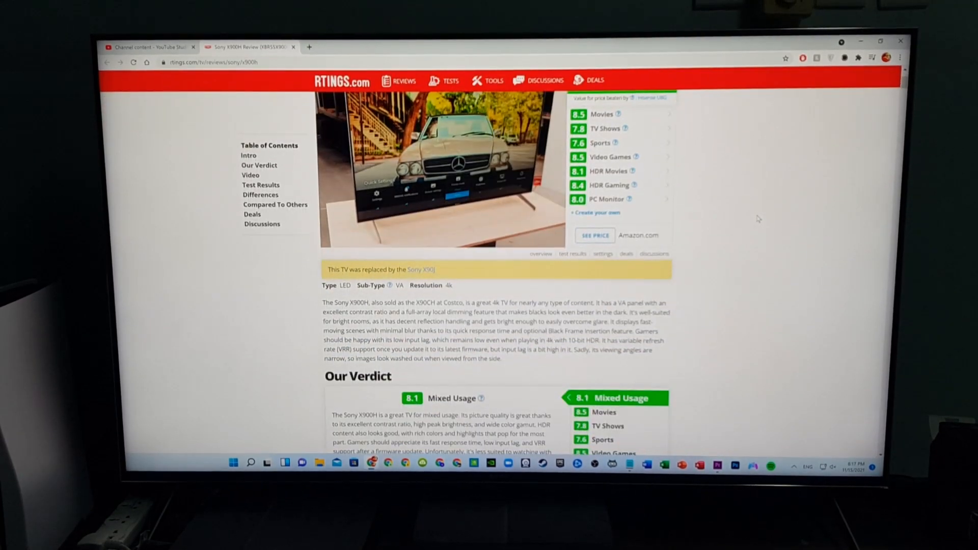
{"action": "scroll", "scroll_direction": "down", "scroll_amount": 3}
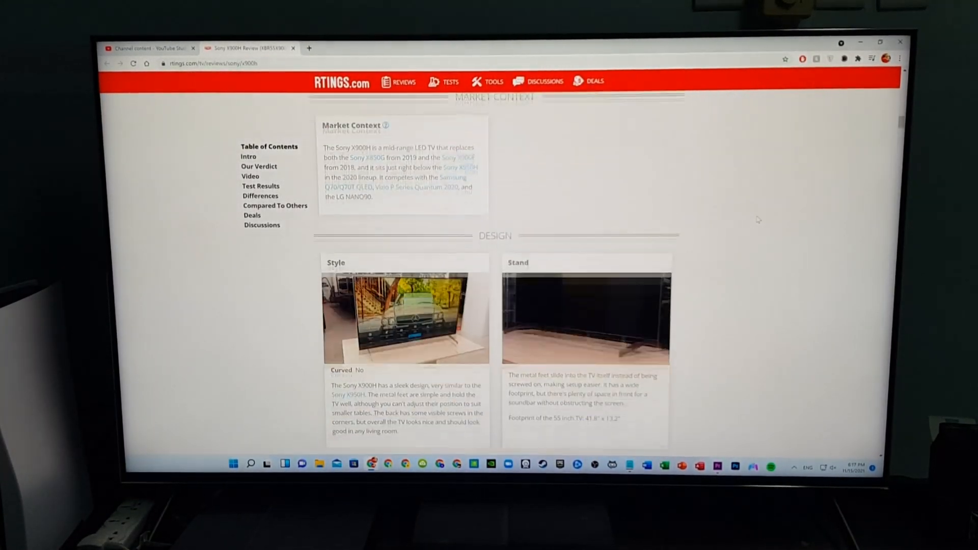
{"action": "scroll", "scroll_direction": "down", "scroll_amount": 3}
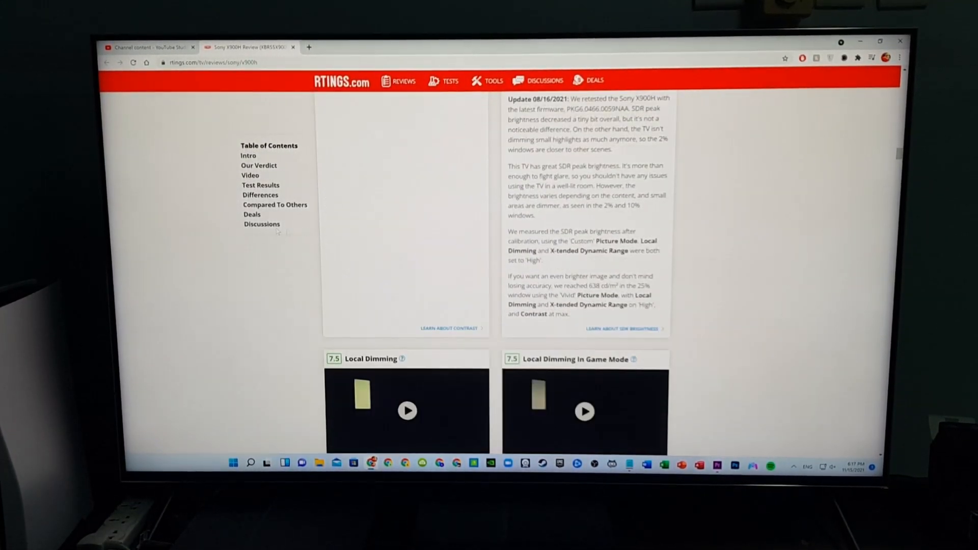
{"action": "scroll", "scroll_direction": "up", "scroll_amount": 3}
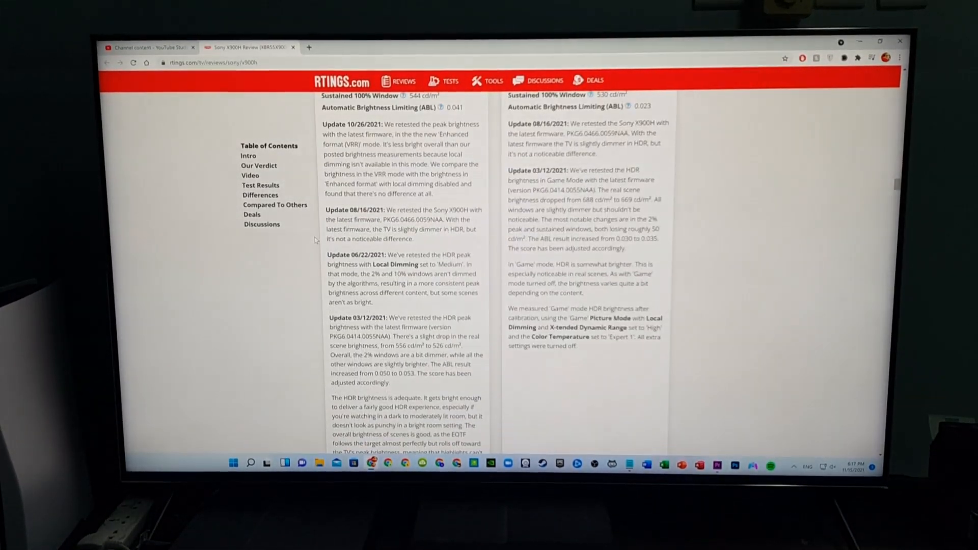
{"action": "scroll", "scroll_direction": "down", "scroll_amount": 3}
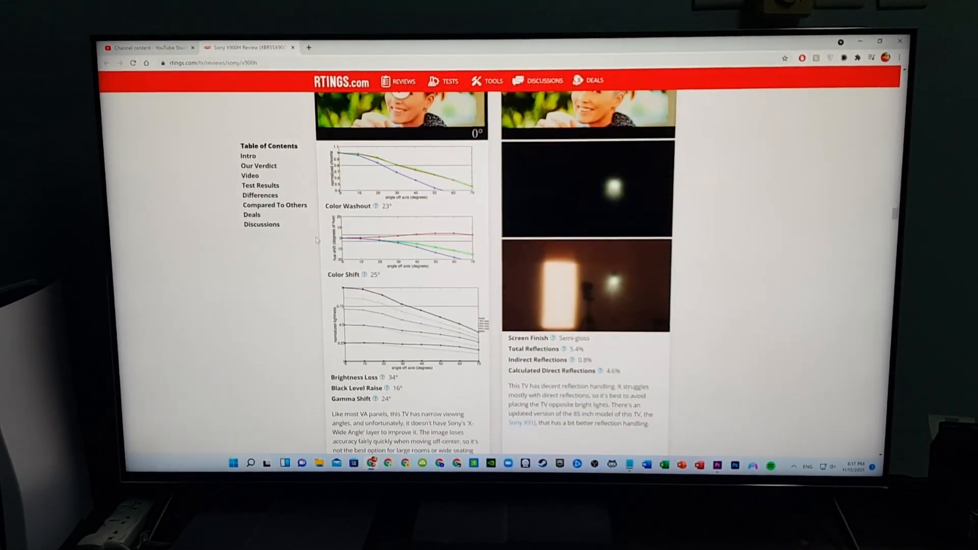
{"action": "scroll", "scroll_direction": "down", "scroll_amount": 3}
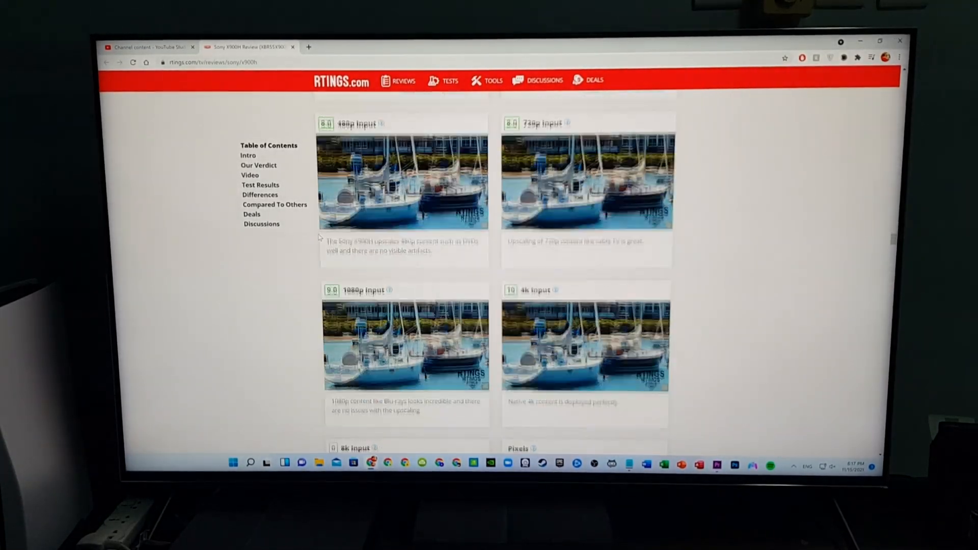
{"action": "scroll", "scroll_direction": "down", "scroll_amount": 3}
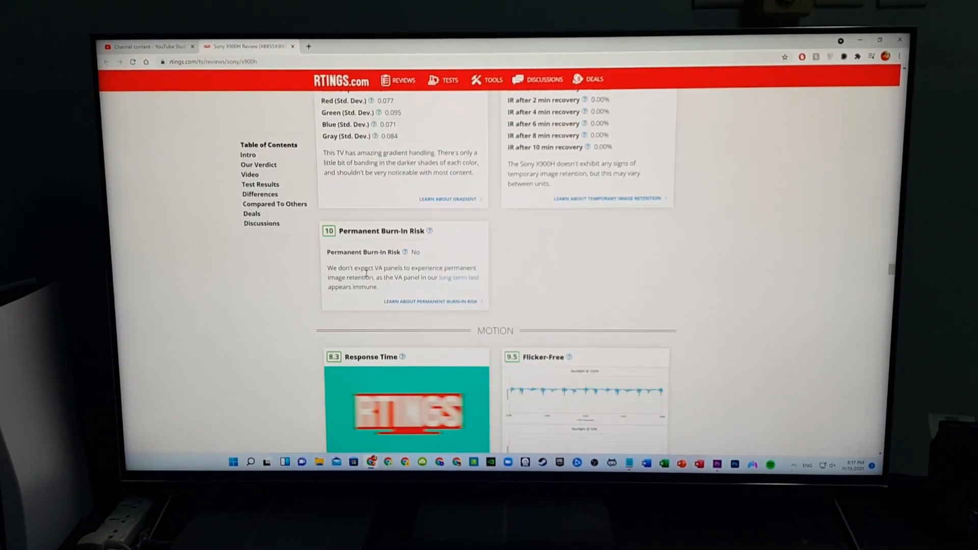
{"action": "scroll", "scroll_direction": "down", "scroll_amount": 3}
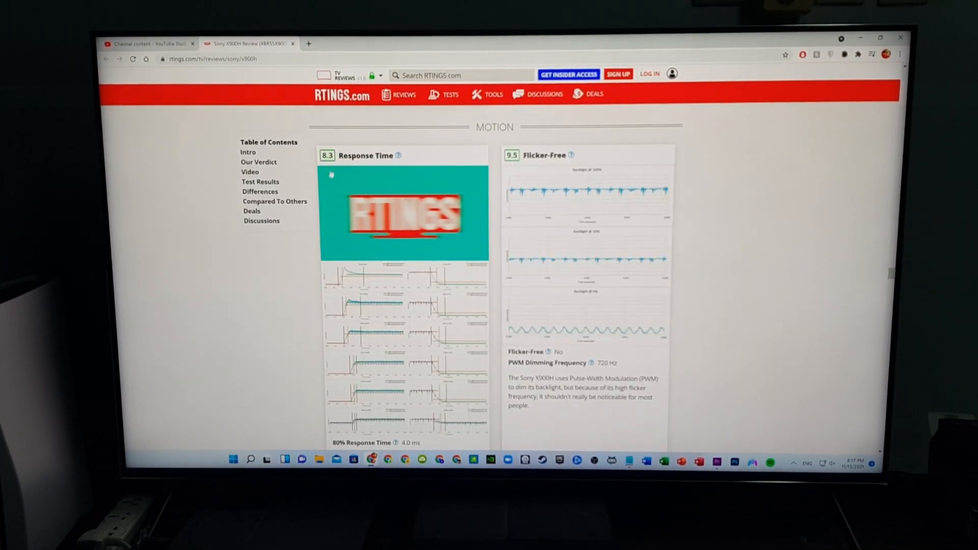
{"action": "scroll", "scroll_direction": "down", "scroll_amount": 3}
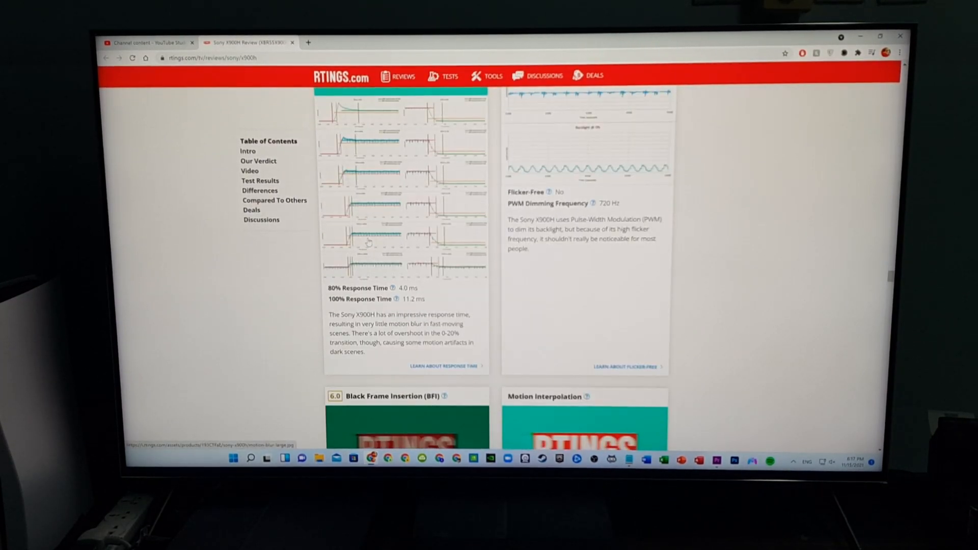
{"action": "scroll", "scroll_direction": "down", "scroll_amount": 3}
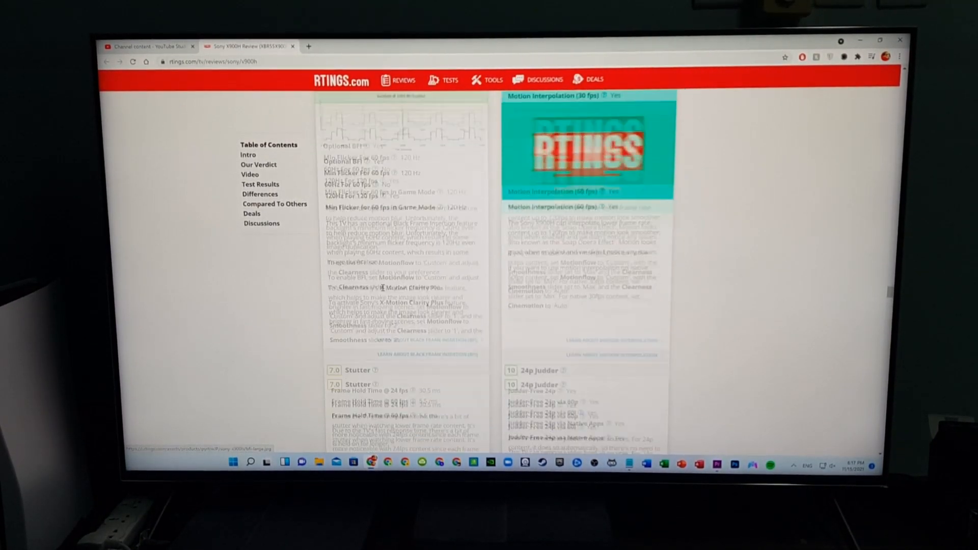
{"action": "scroll", "scroll_direction": "down", "scroll_amount": 3}
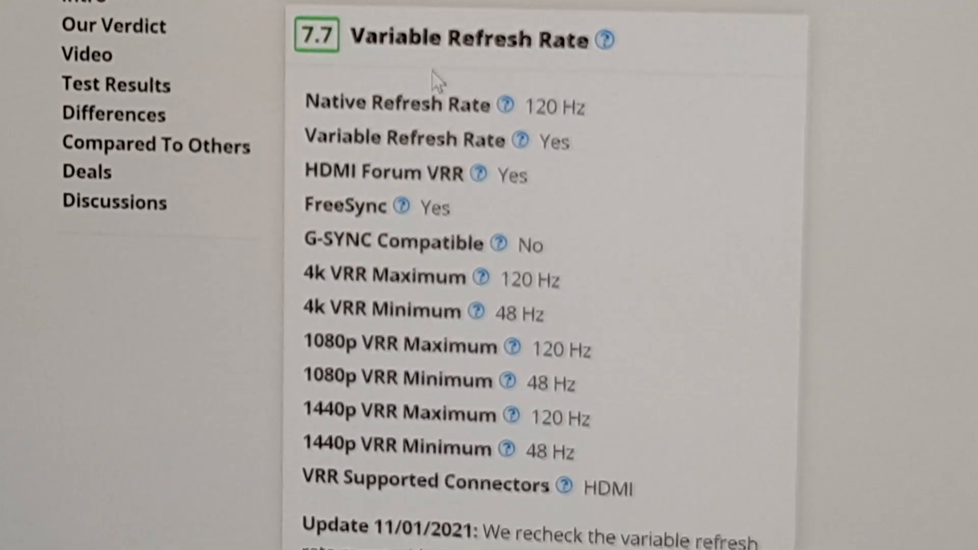
Step: Read past the X900H VRR spec table to the dated firmware update notes on AMD-only VRR support
{"action": "scroll", "scroll_direction": "down", "scroll_amount": 3}
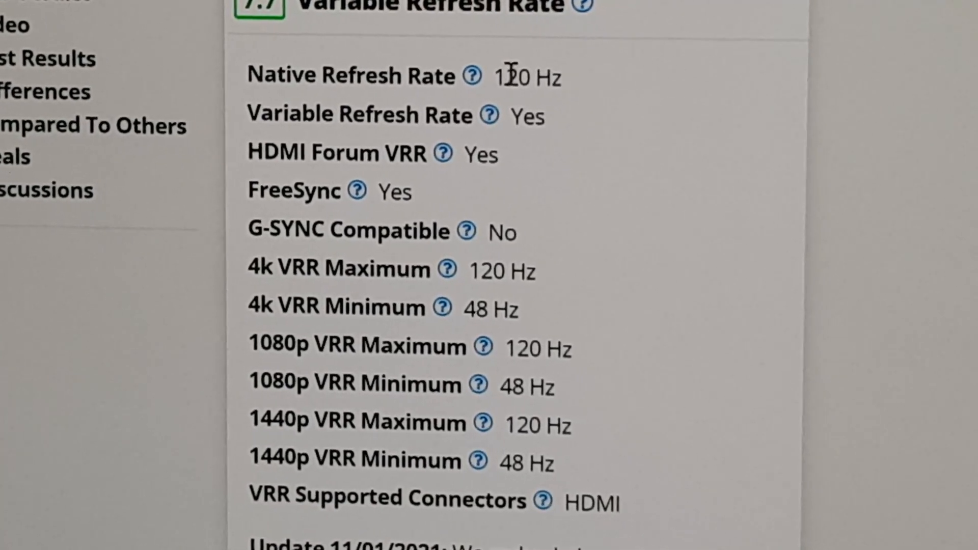
{"action": "double_click", "coordinate": [516, 76]}
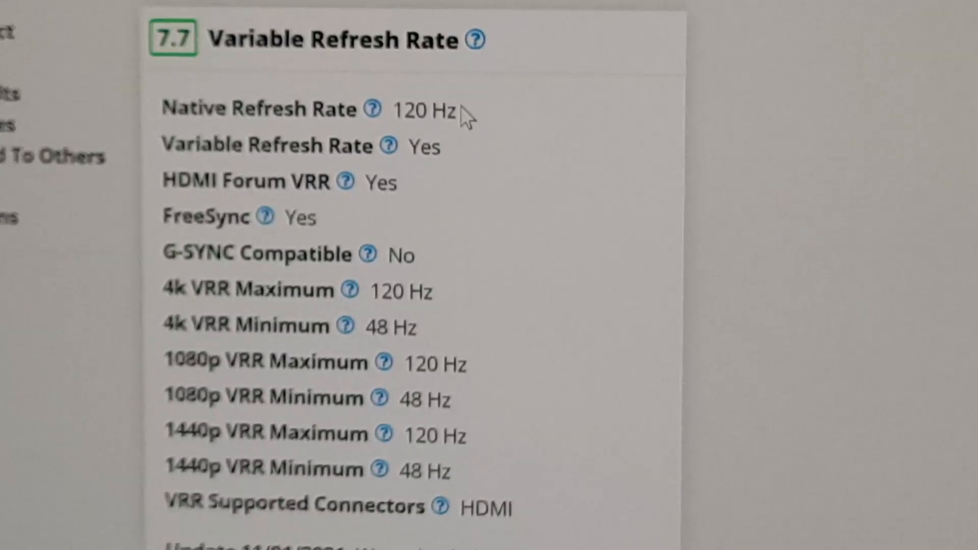
{"action": "scroll", "scroll_direction": "down", "scroll_amount": 3}
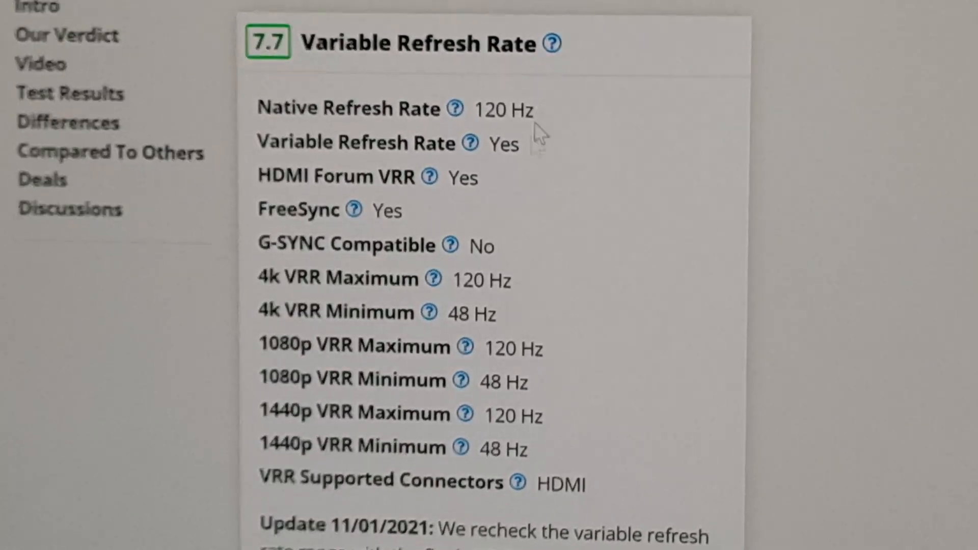
{"action": "scroll", "scroll_direction": "down", "scroll_amount": 3}
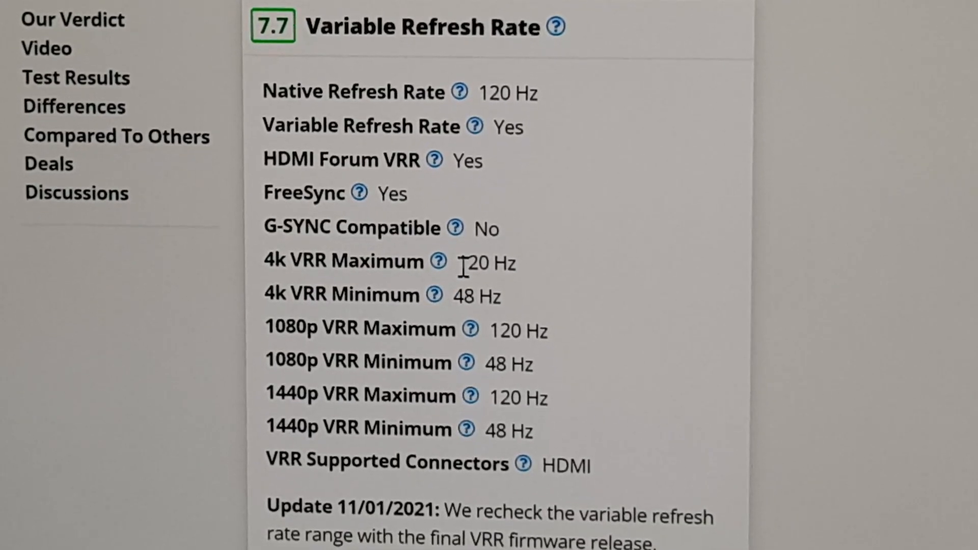
{"action": "scroll", "scroll_direction": "down", "scroll_amount": 3}
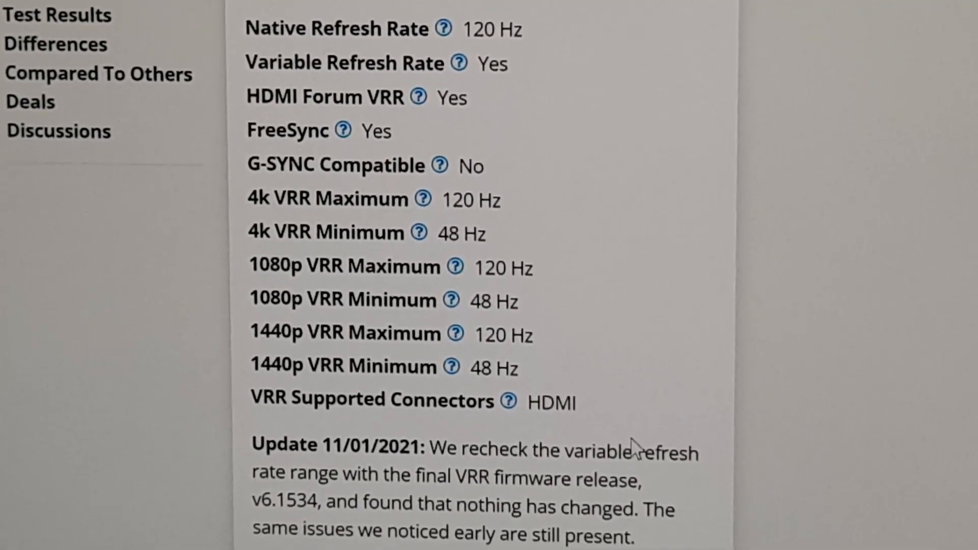
{"action": "scroll", "scroll_direction": "down", "scroll_amount": 3}
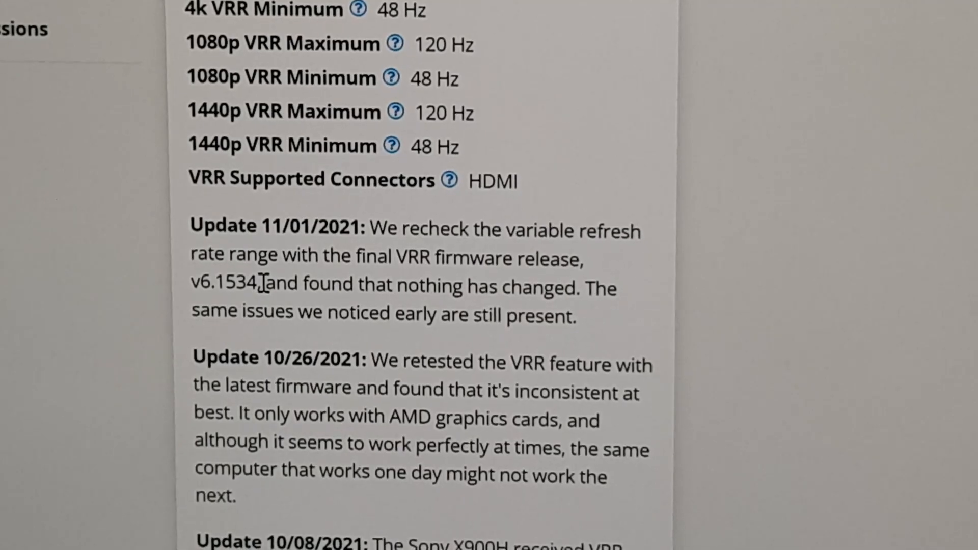
{"action": "scroll", "scroll_direction": "down", "scroll_amount": 3}
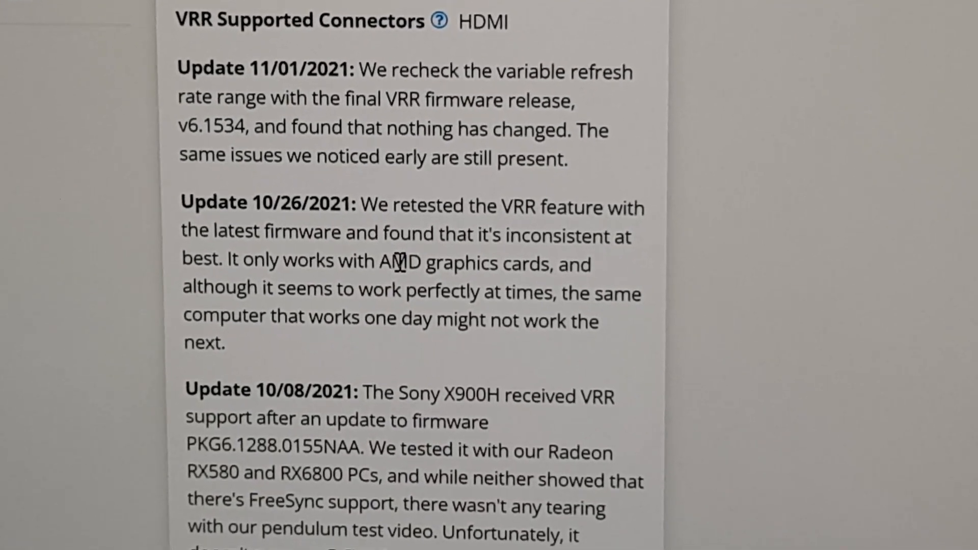
{"action": "scroll", "scroll_direction": "up", "scroll_amount": 3}
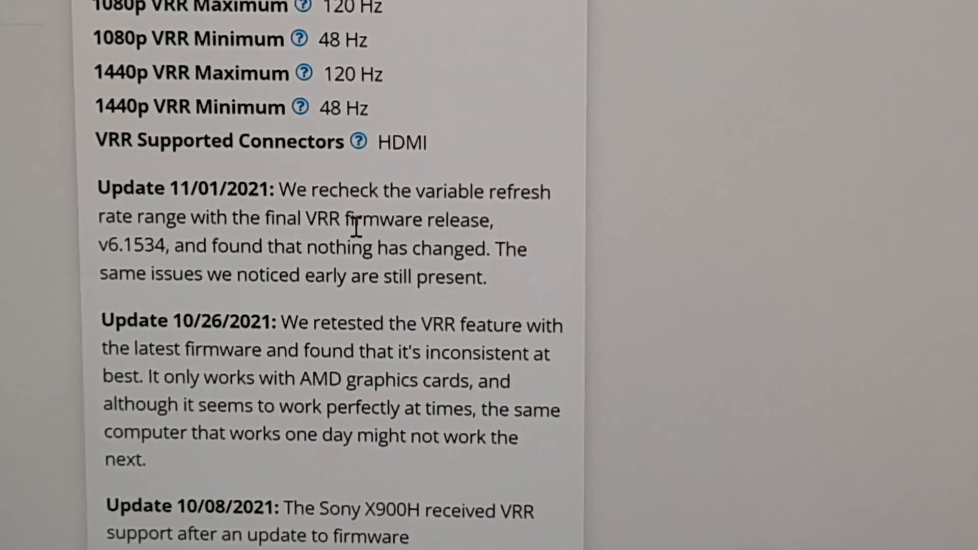
{"action": "scroll", "scroll_direction": "down", "scroll_amount": 3}
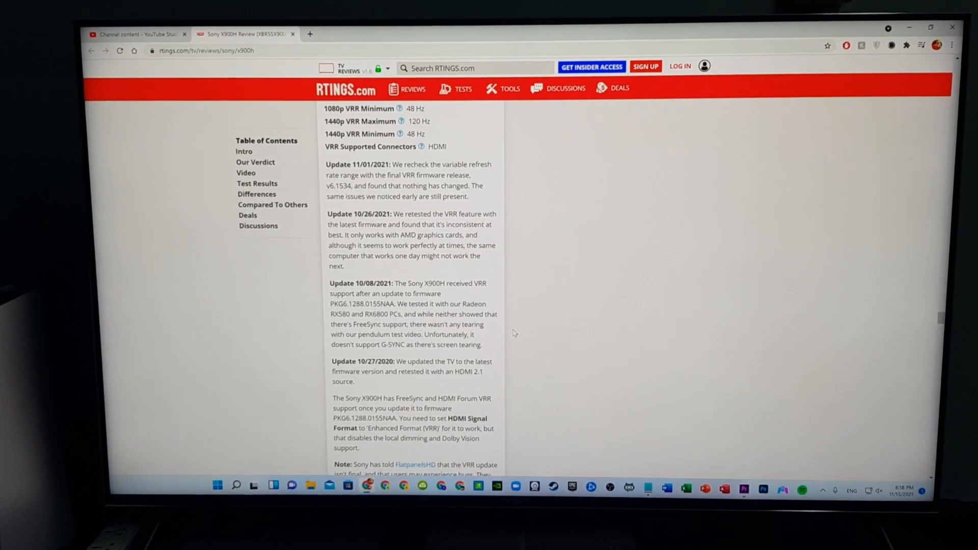
Step: Scroll back up past the motion and color sections to the 8.1 Mixed Usage score header
{"action": "scroll", "scroll_direction": "up", "scroll_amount": 3}
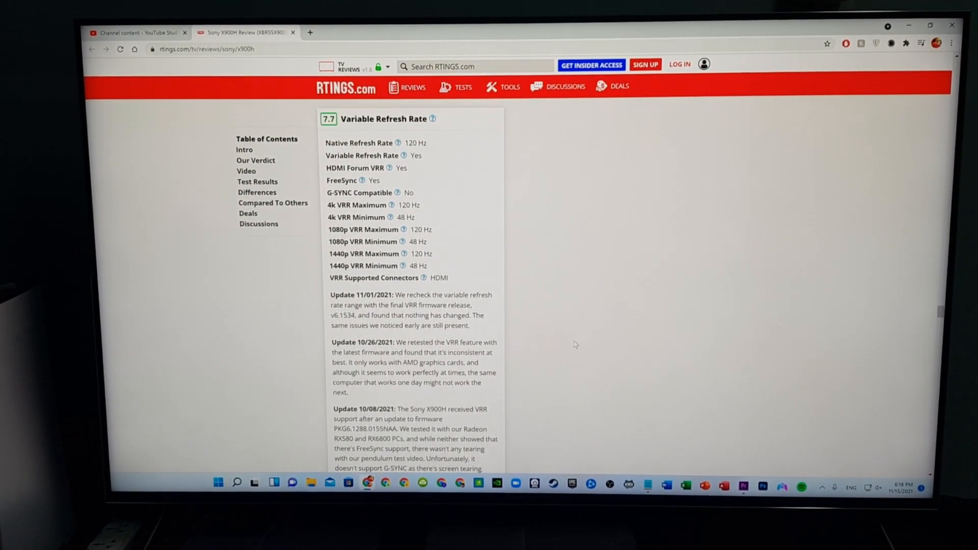
{"action": "scroll", "scroll_direction": "down", "scroll_amount": 3}
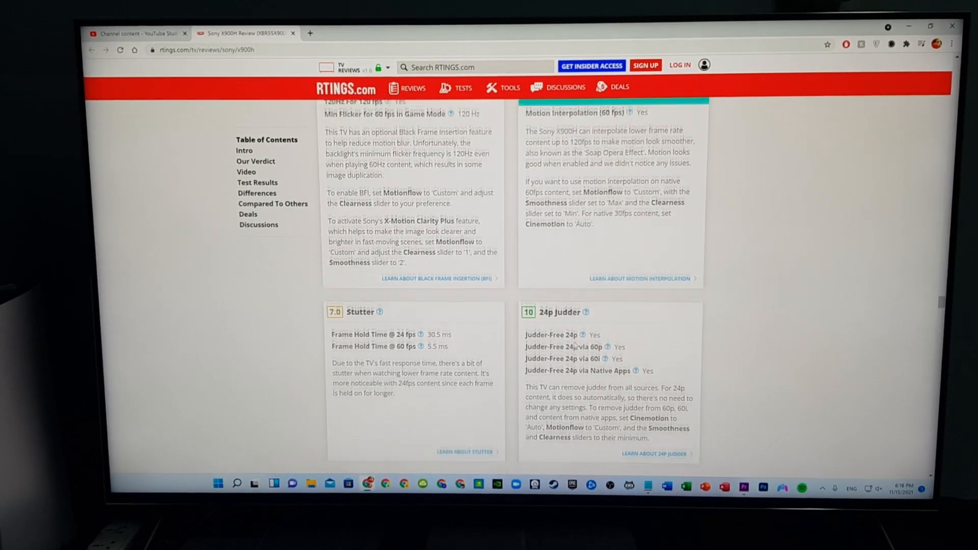
{"action": "scroll", "scroll_direction": "up", "scroll_amount": 3}
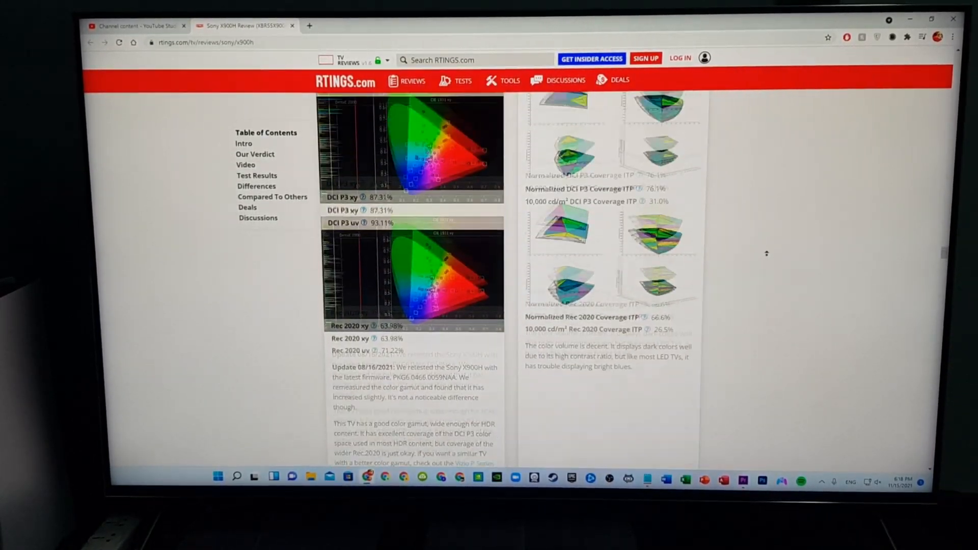
{"action": "scroll", "scroll_direction": "up", "scroll_amount": 3}
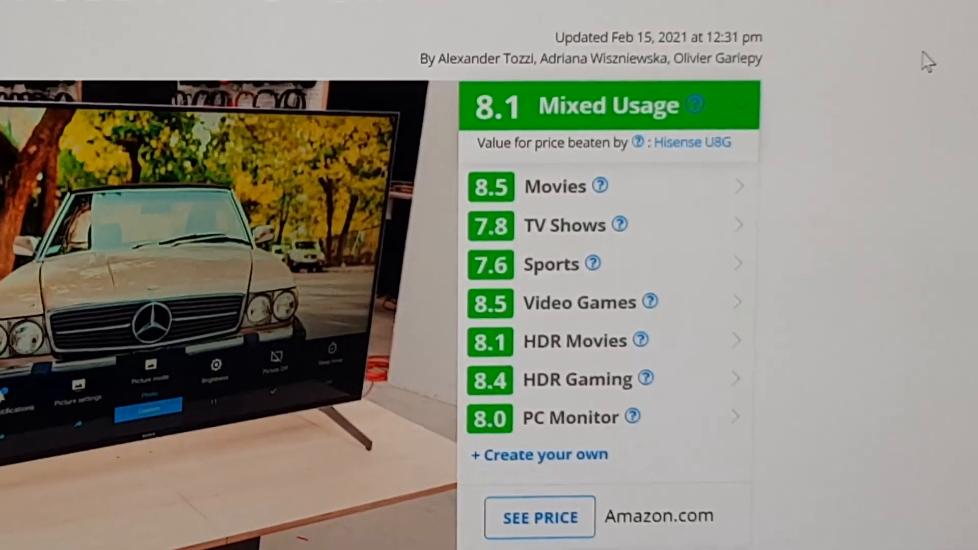
{"action": "scroll", "scroll_direction": "down", "scroll_amount": 3}
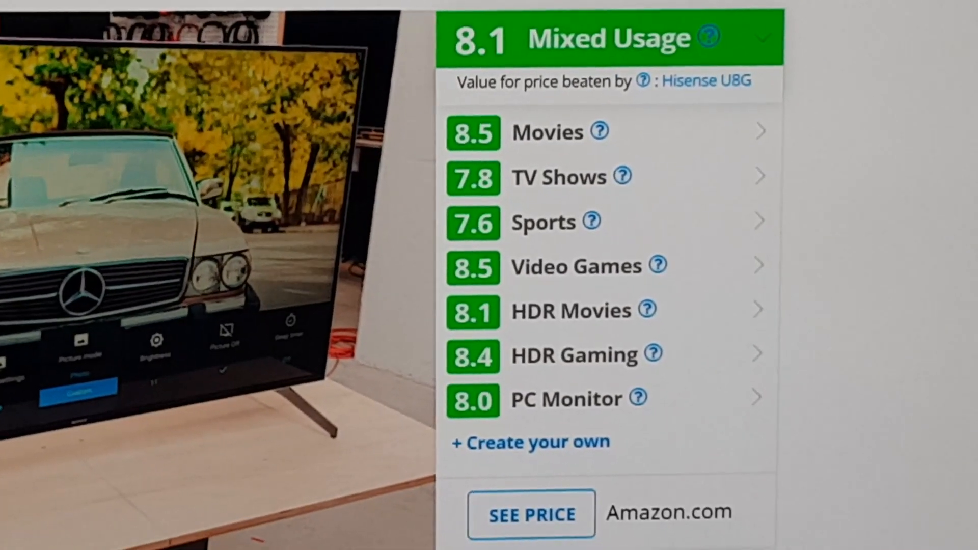
{"action": "scroll", "scroll_direction": "down", "scroll_amount": 3}
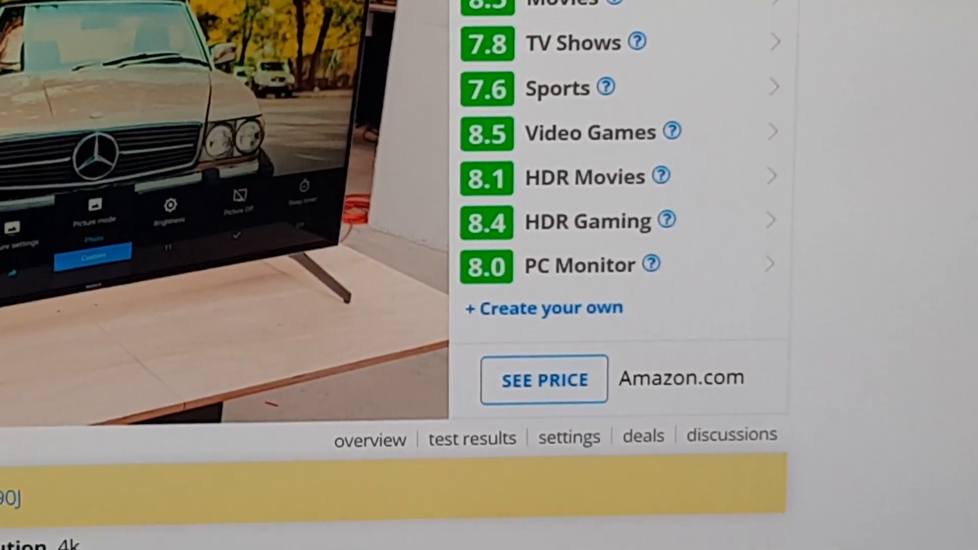
{"action": "scroll", "scroll_direction": "up", "scroll_amount": 3}
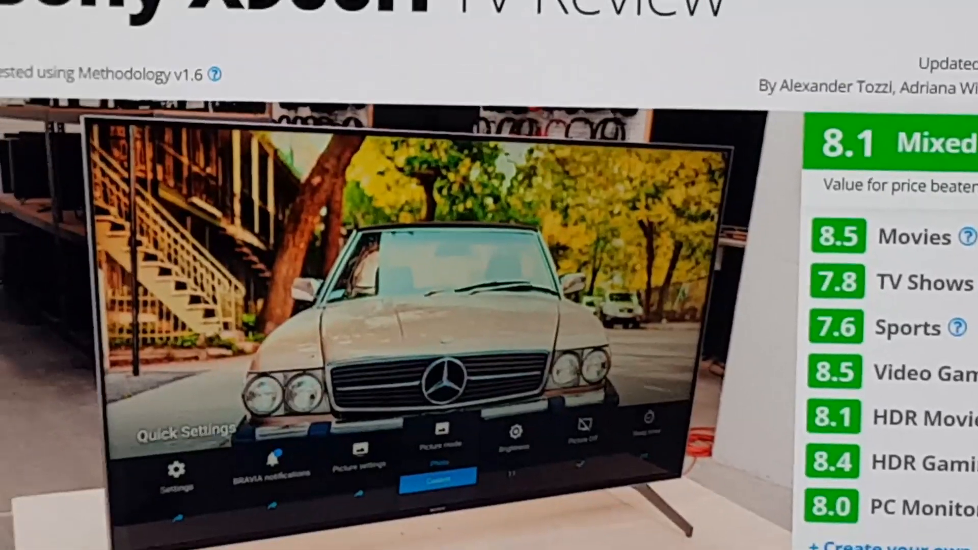